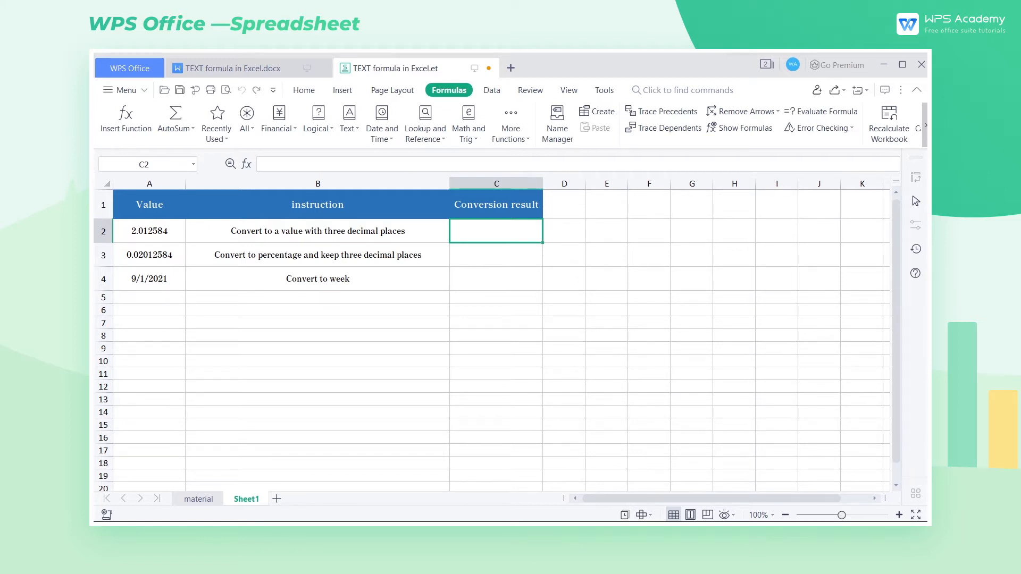
mouse_move(888, 127)
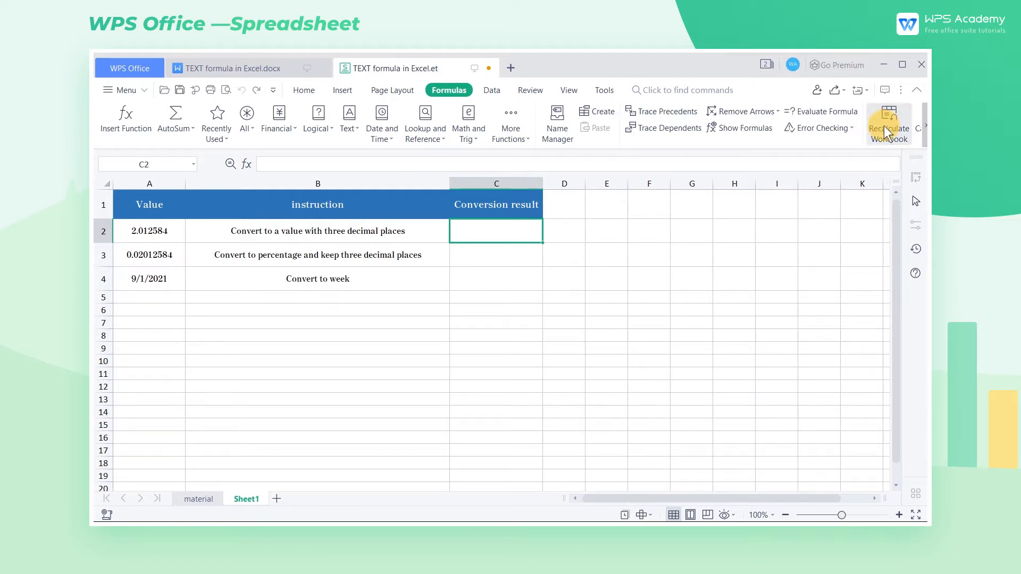
mouse_move(156, 277)
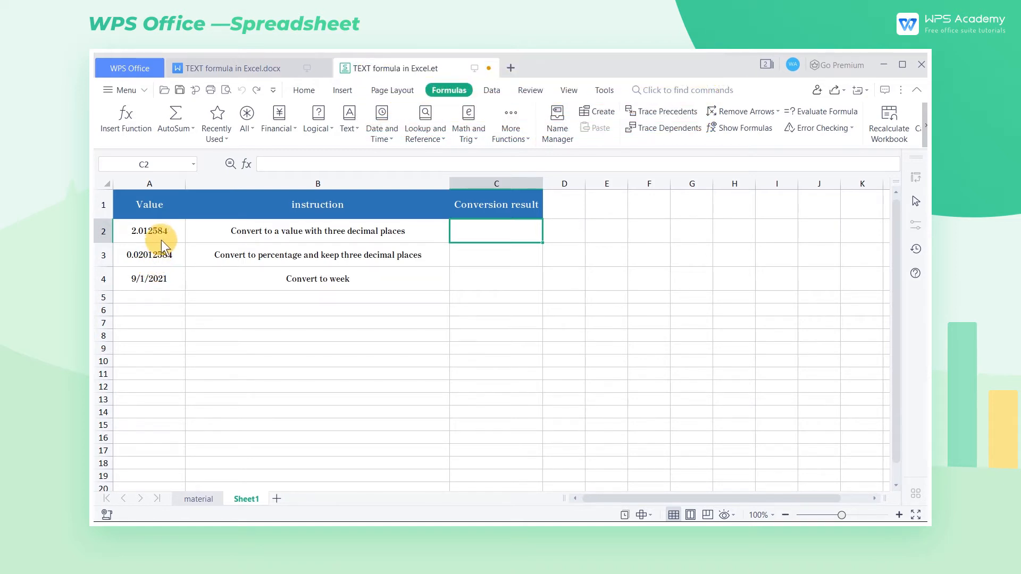
- Inspect the value 2.012584 and its conversion instruction, then select the first Conversion result cell
click(149, 231)
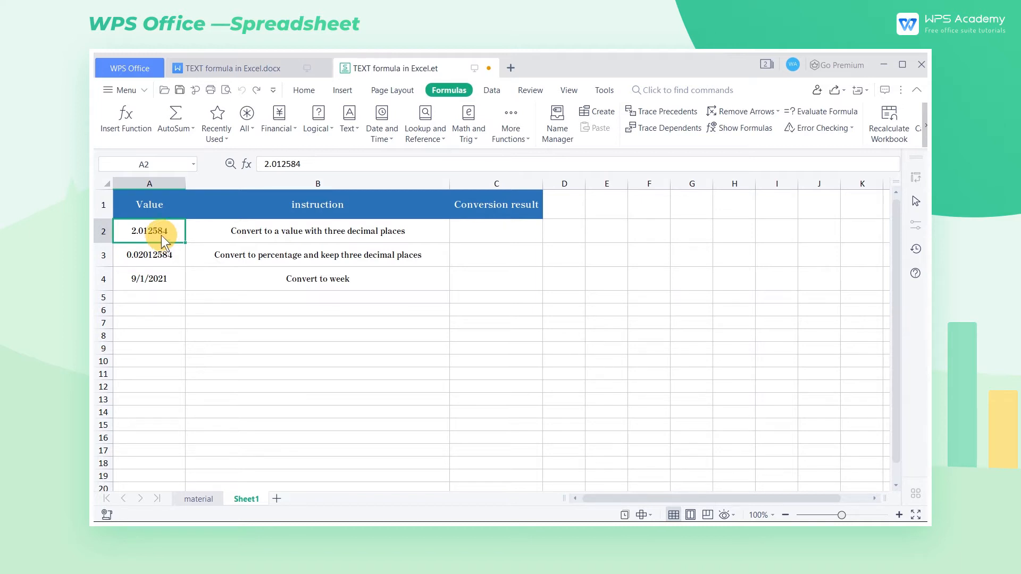
double_click(149, 231)
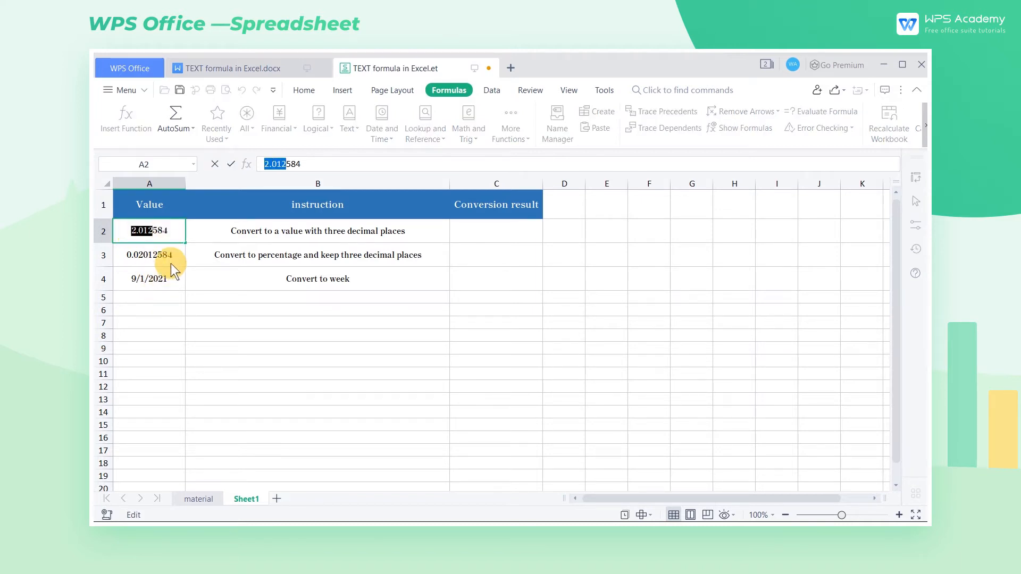
click(317, 231)
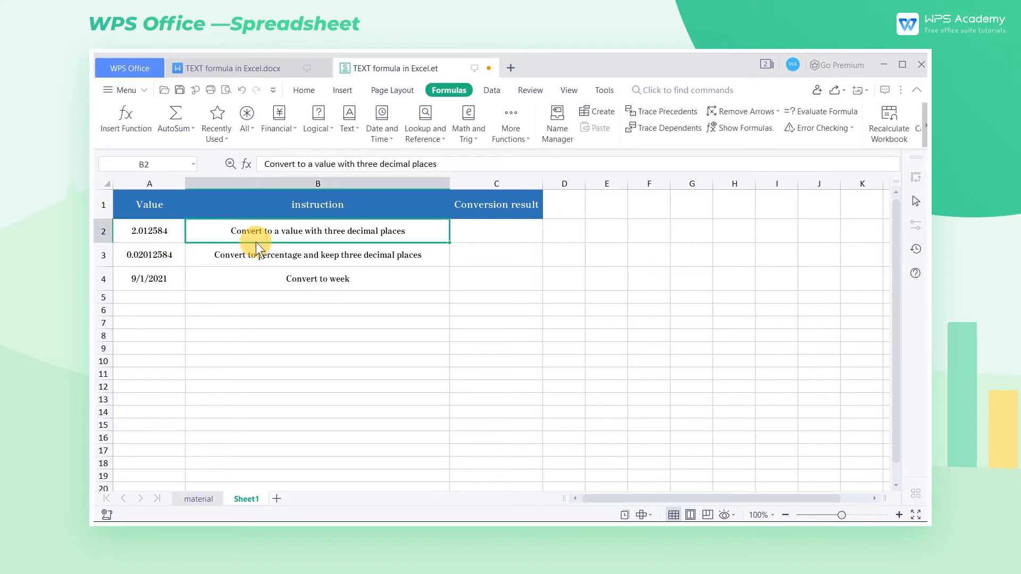
click(496, 231)
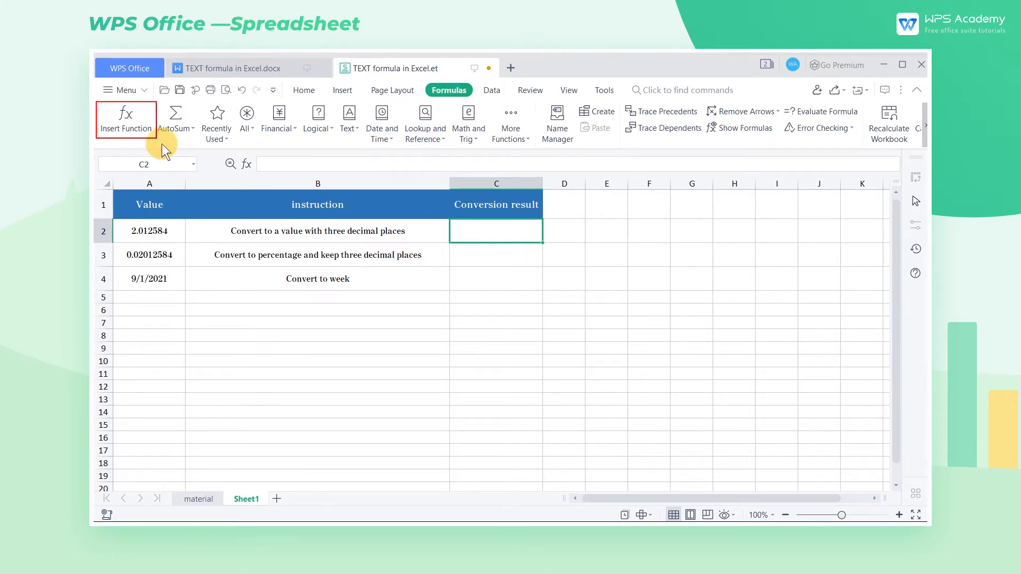
- Build a TEXT formula in C2 with value A2 and format code 0.000, previewing 2.013
click(125, 119)
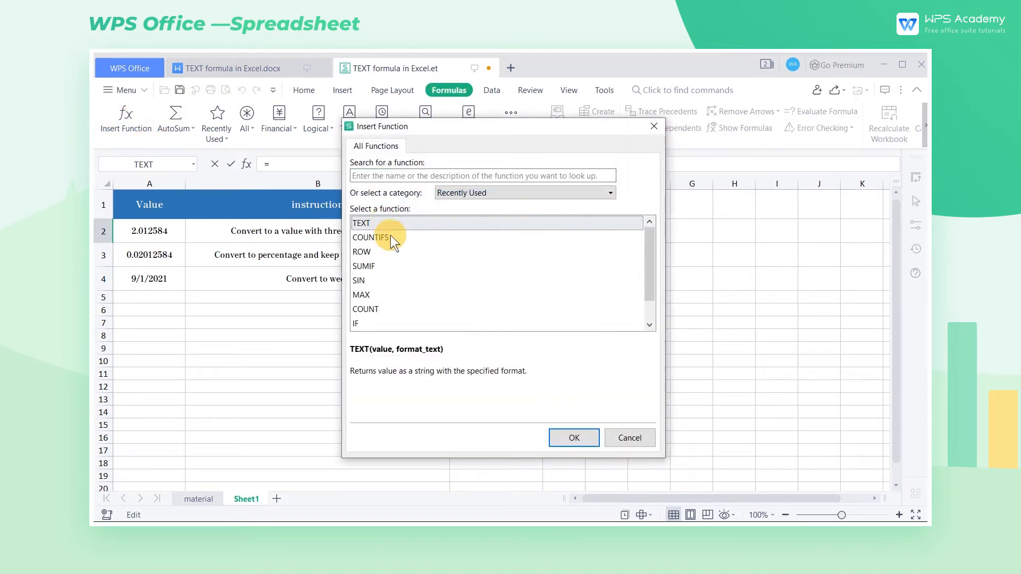
click(572, 437)
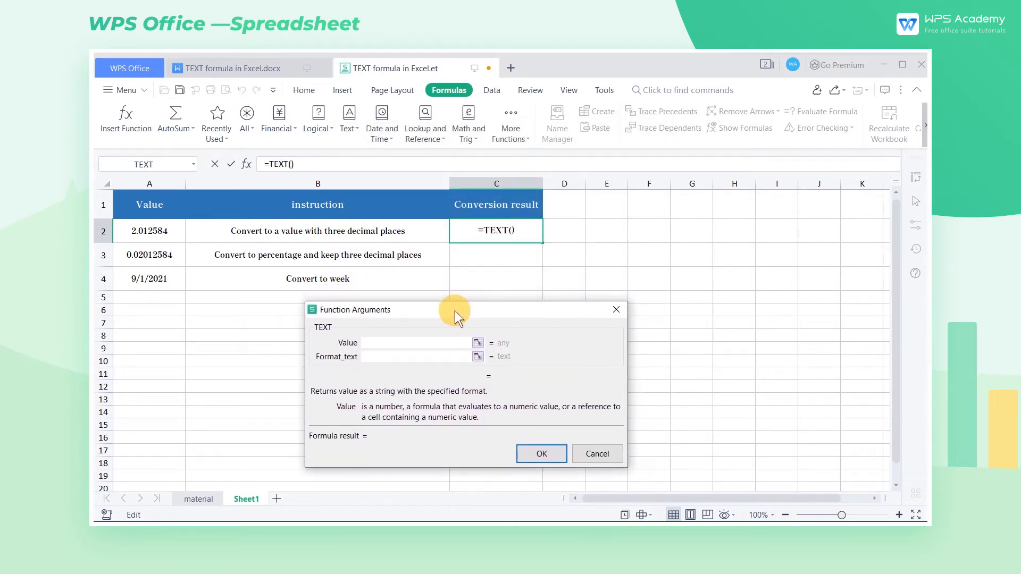
click(417, 342)
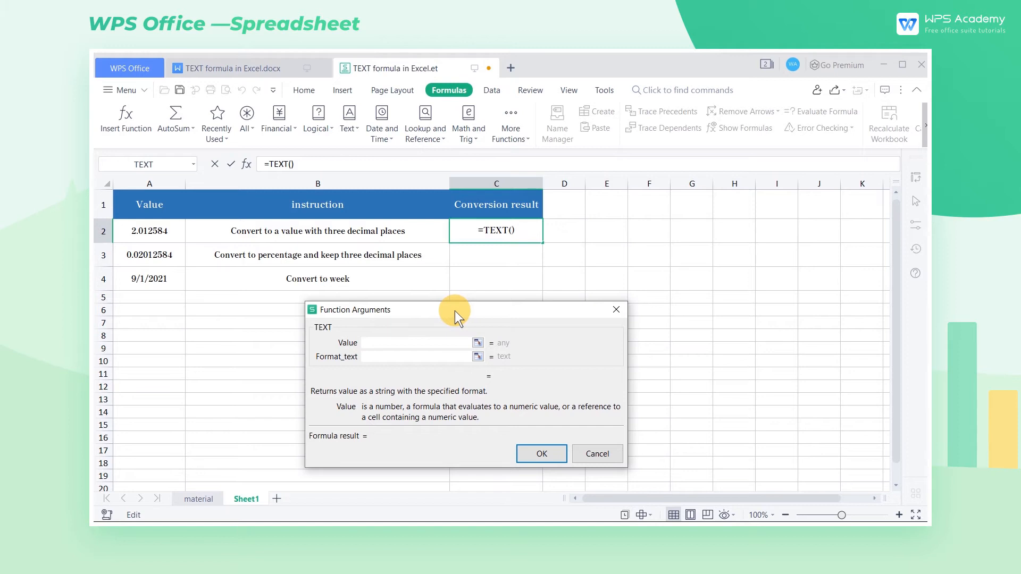
mouse_move(173, 248)
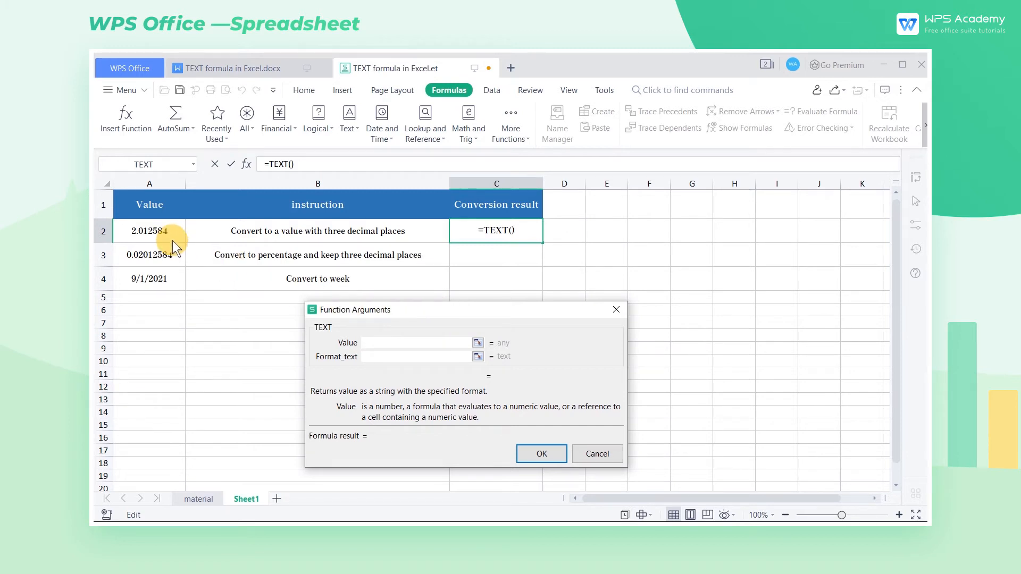
click(149, 231)
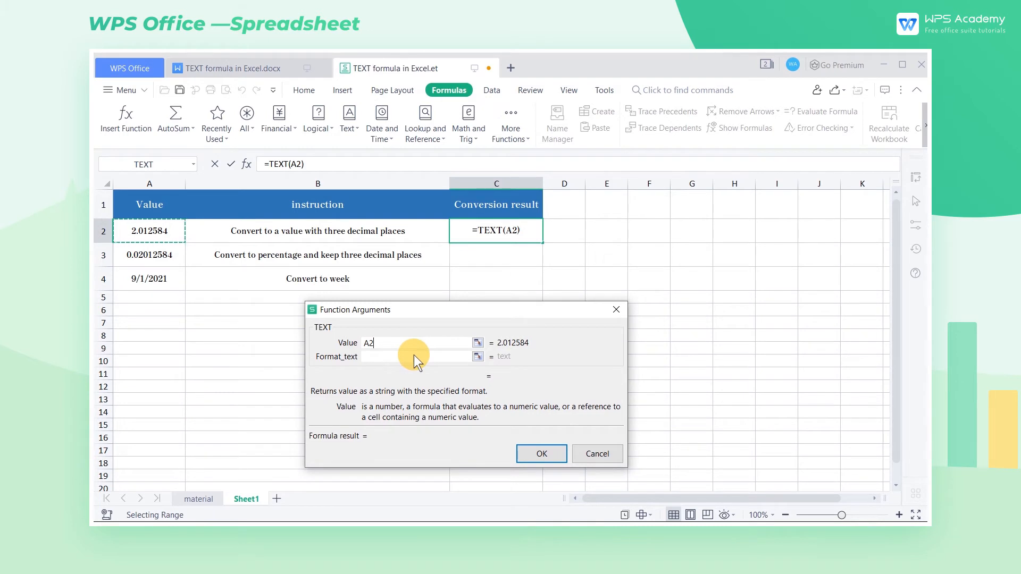
click(420, 356)
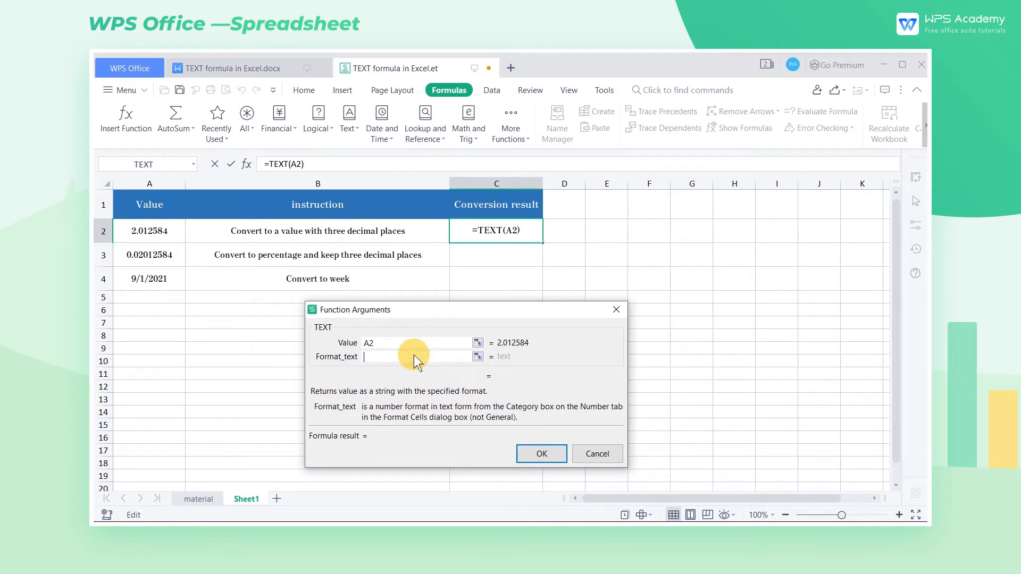
text(0.000")
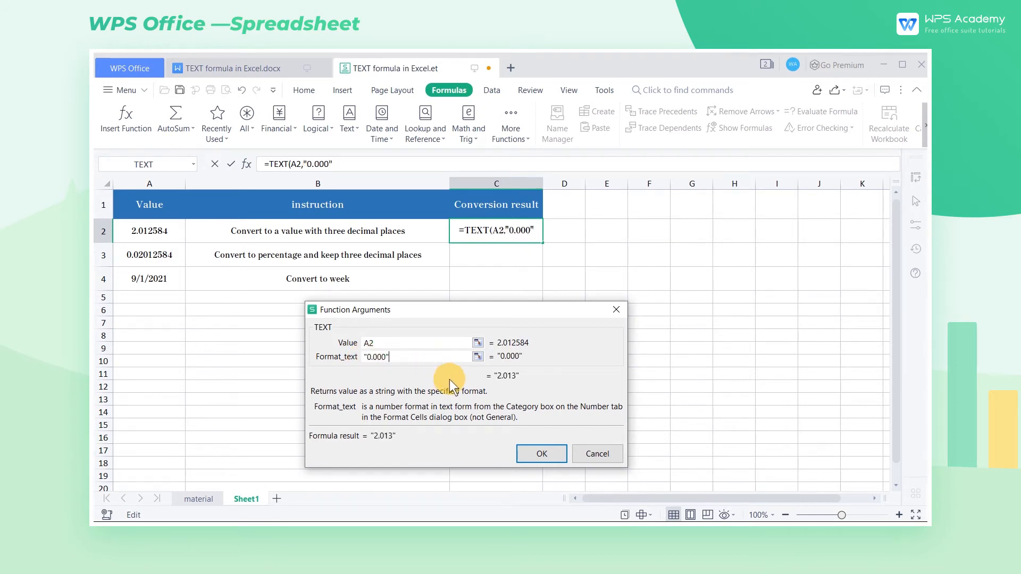
mouse_move(574, 401)
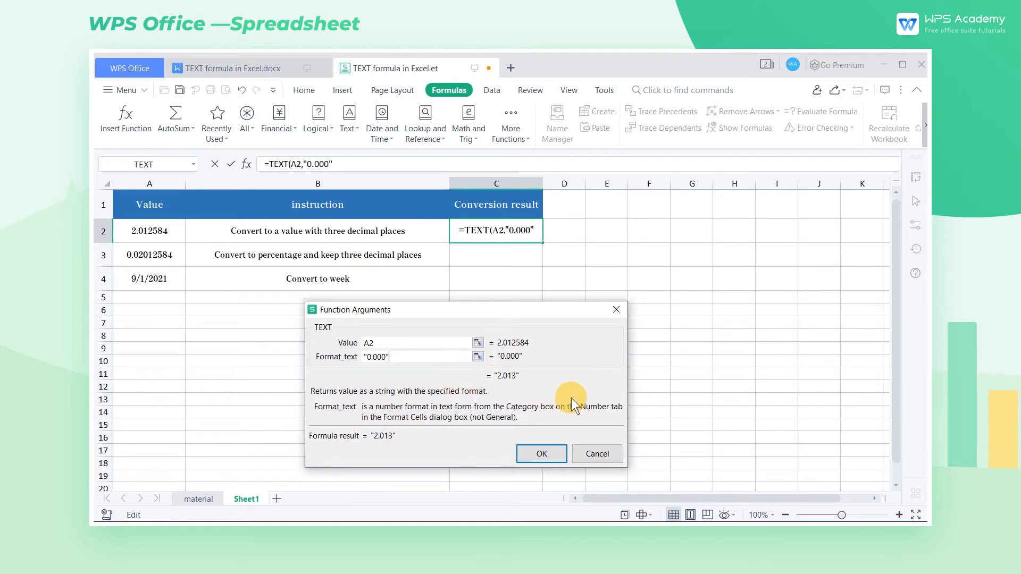
mouse_move(541, 454)
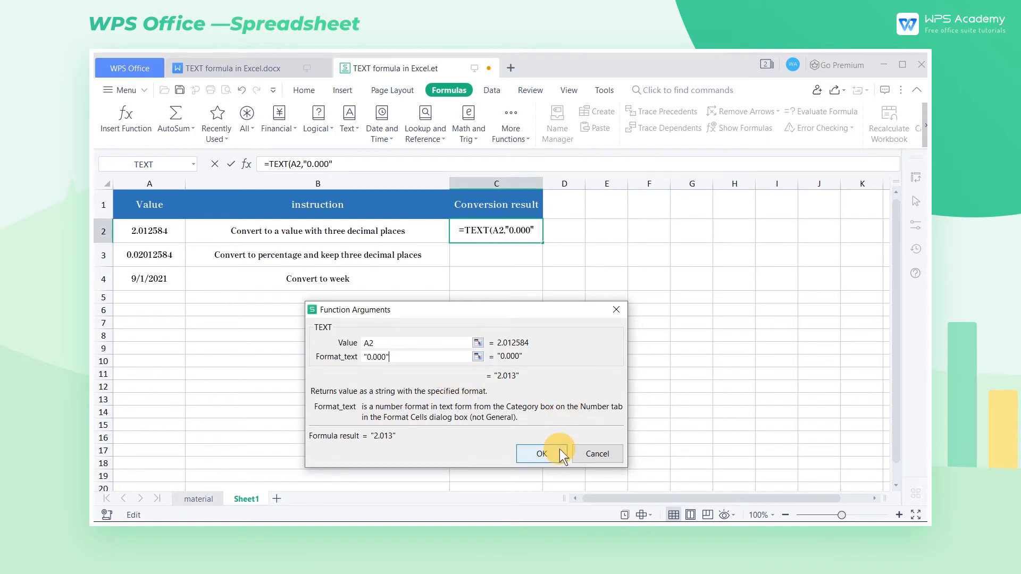
- Confirm the formula so C2 shows 2.013, then move to the second Conversion result cell
click(536, 454)
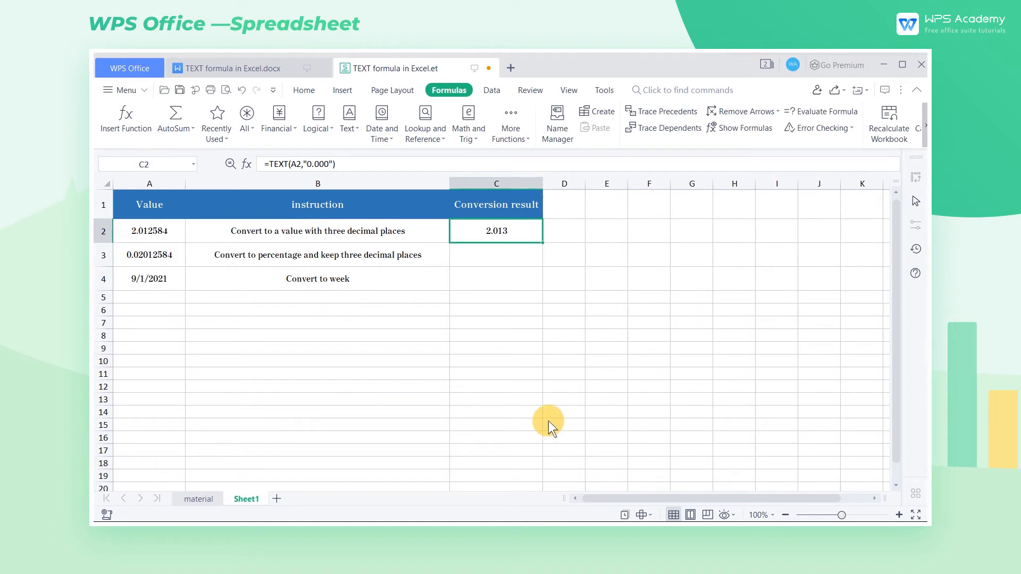
mouse_move(521, 269)
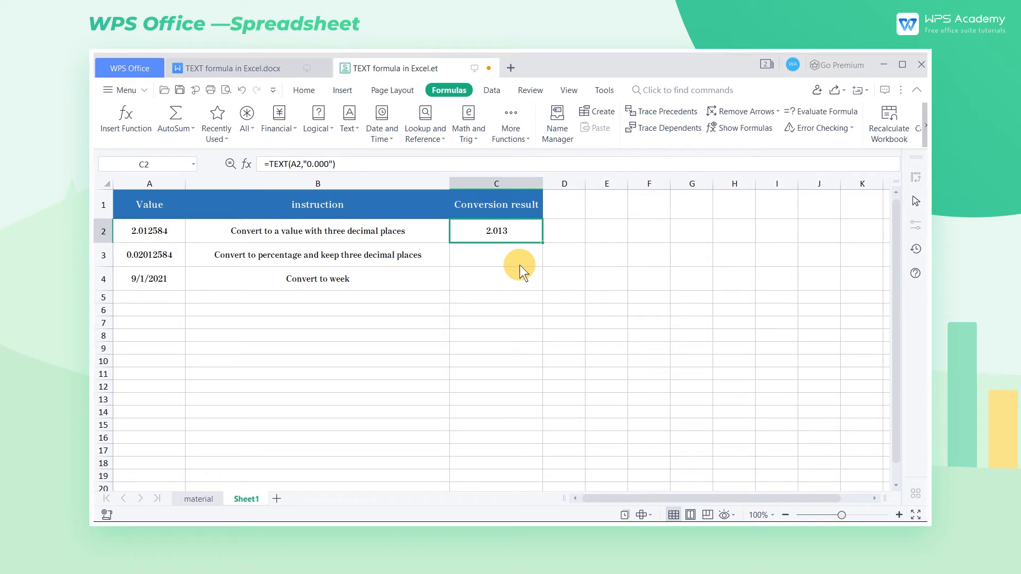
mouse_move(179, 267)
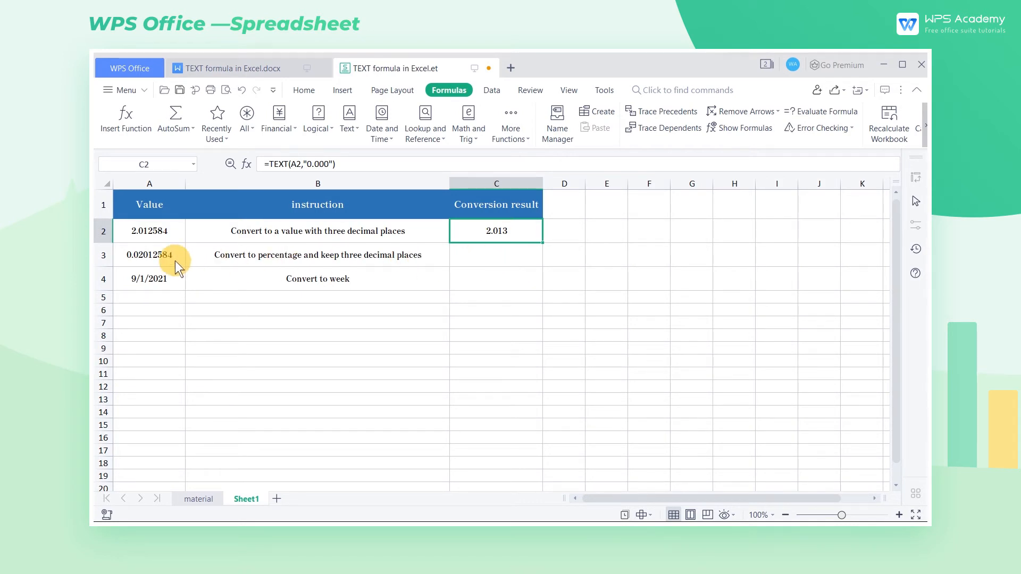
click(149, 254)
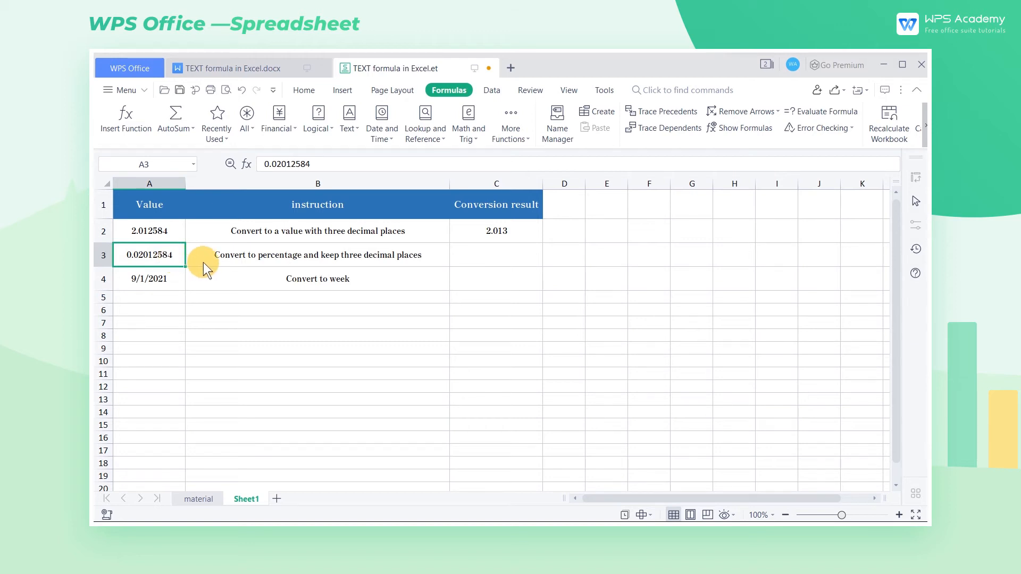
click(496, 254)
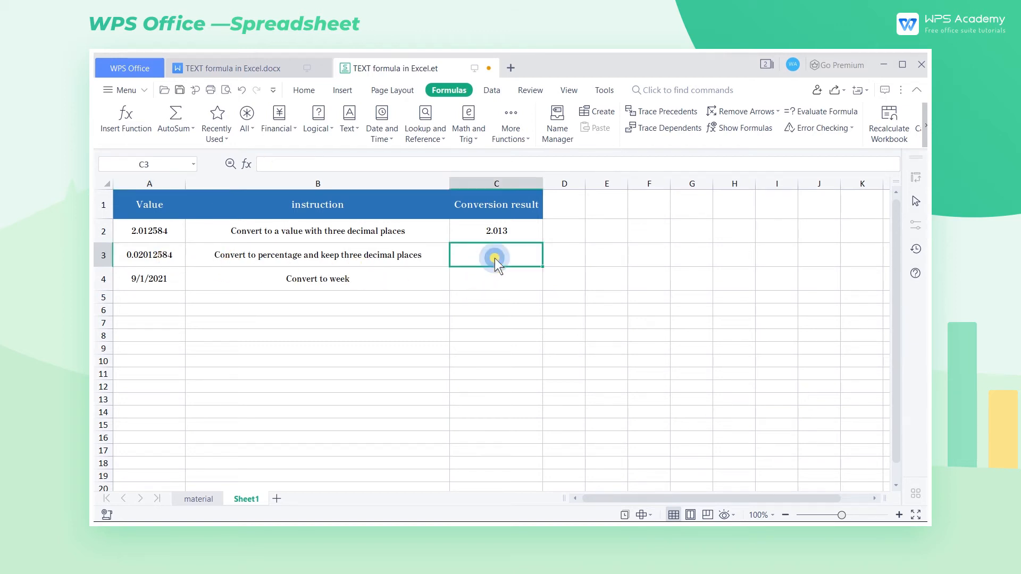
mouse_move(161, 184)
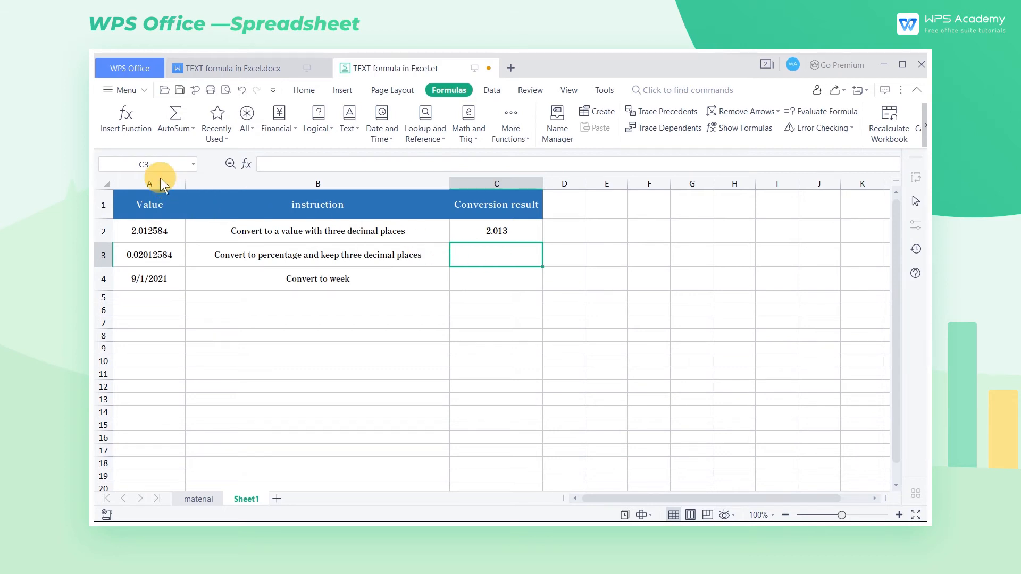
mouse_move(147, 154)
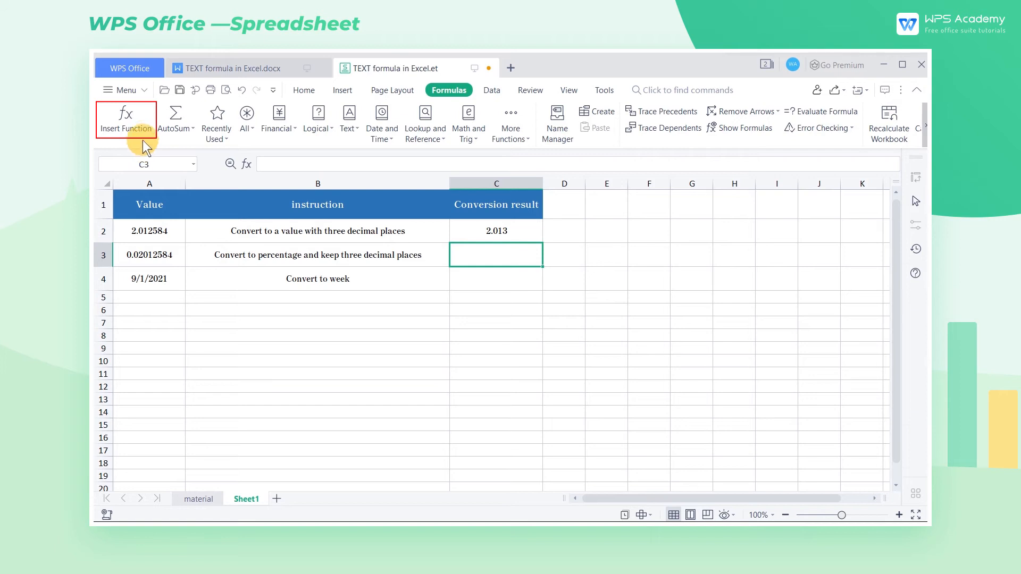
- Enter TEXT(A3,"0.000%") in C3 so it displays 2.013%
click(125, 120)
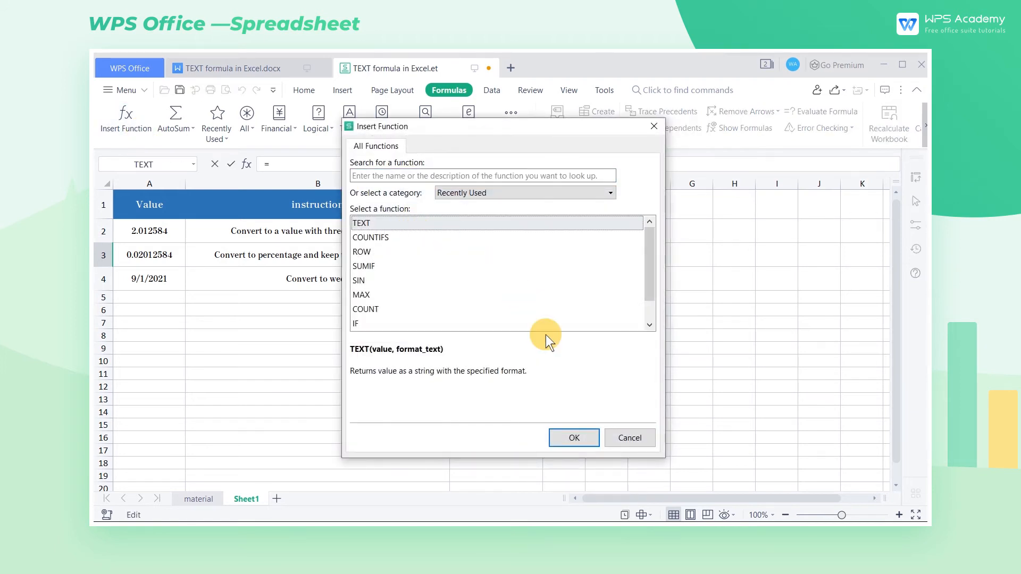
click(573, 438)
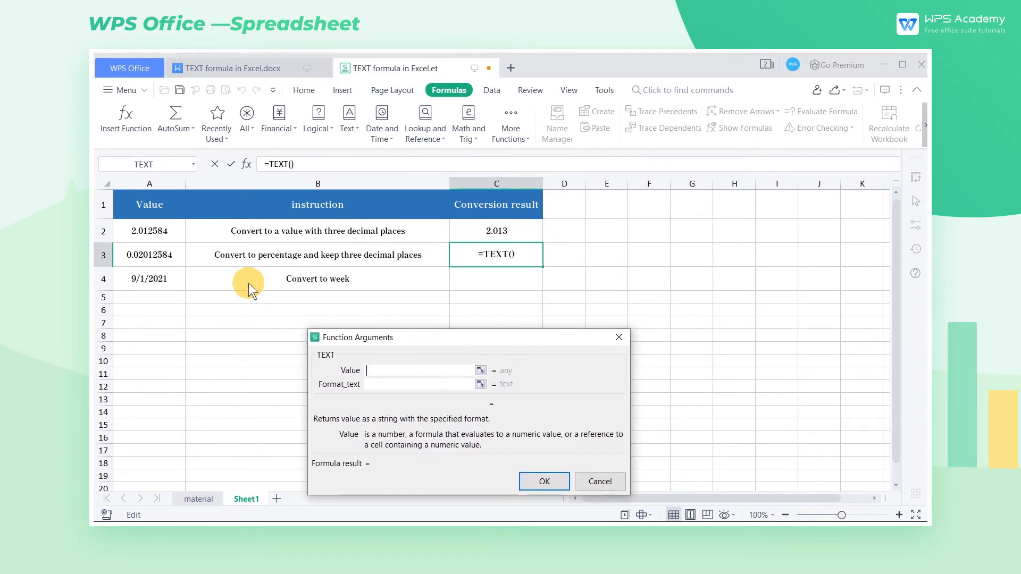
click(149, 254)
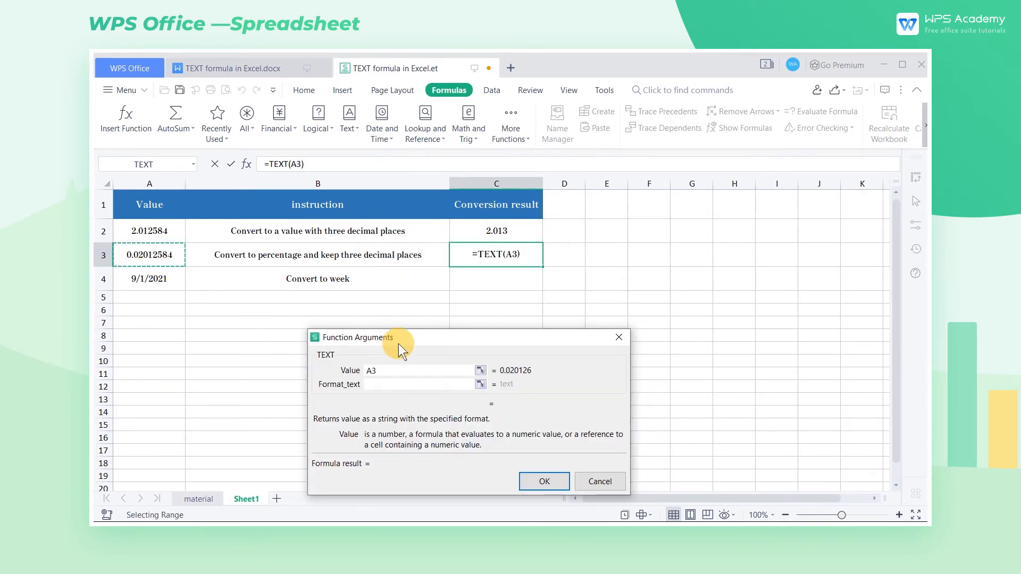
click(423, 367)
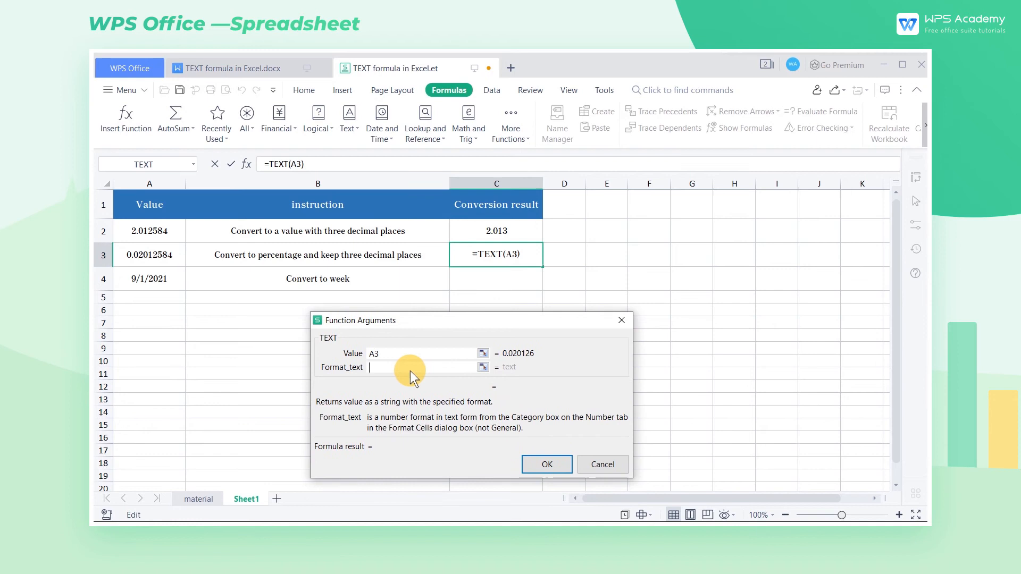
text(0.000)
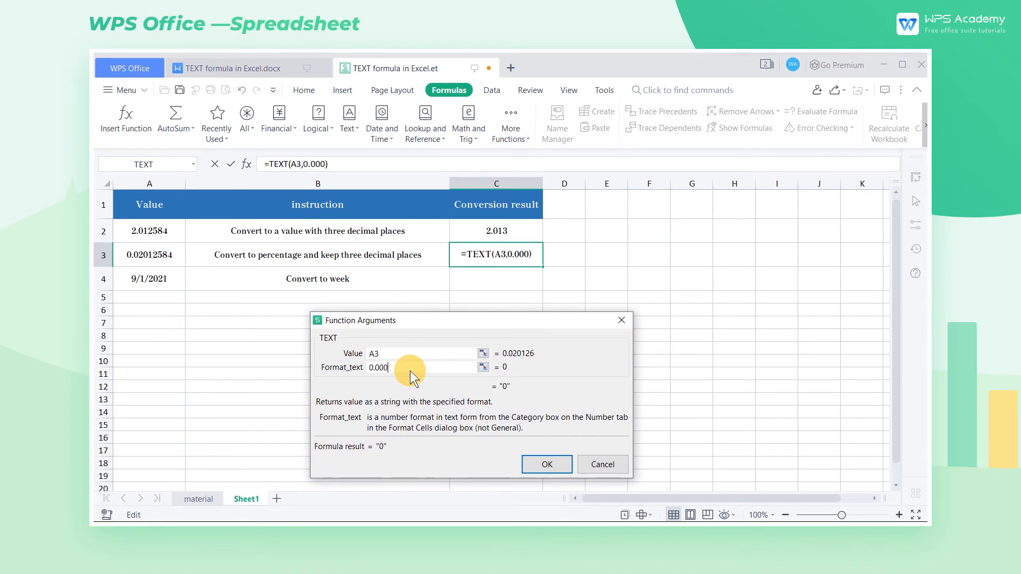
text(%")
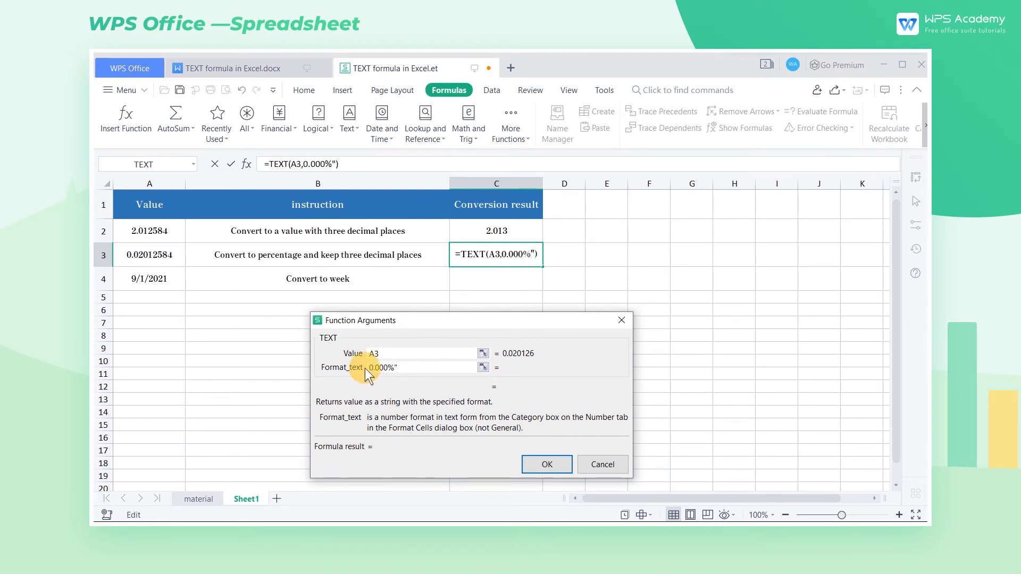
click(546, 464)
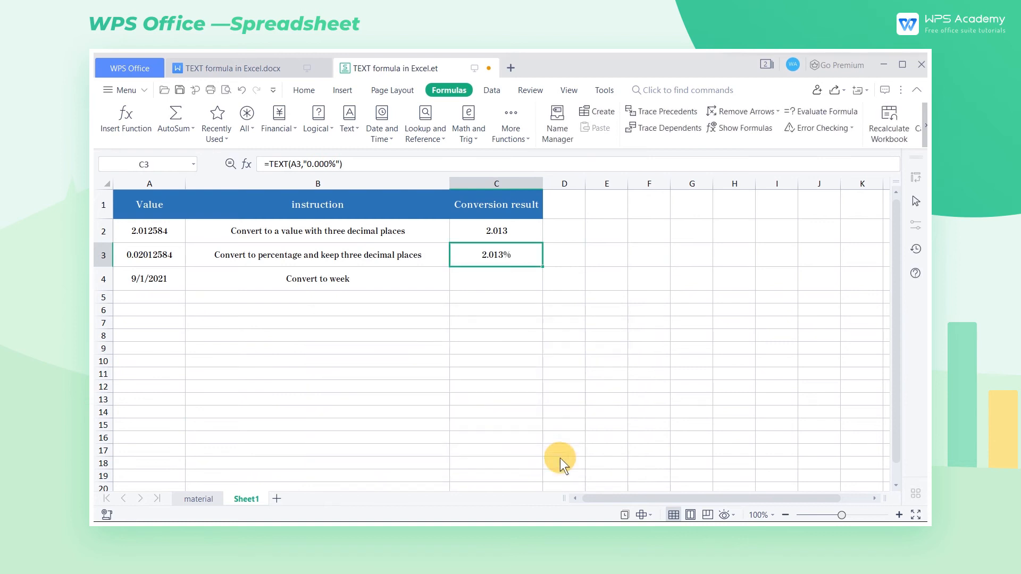
mouse_move(508, 321)
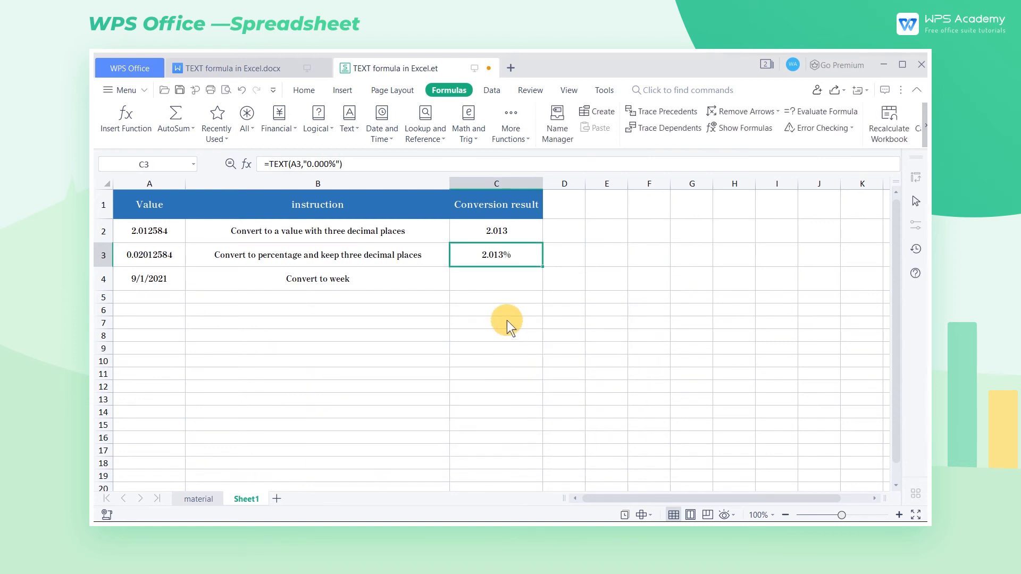
mouse_move(501, 286)
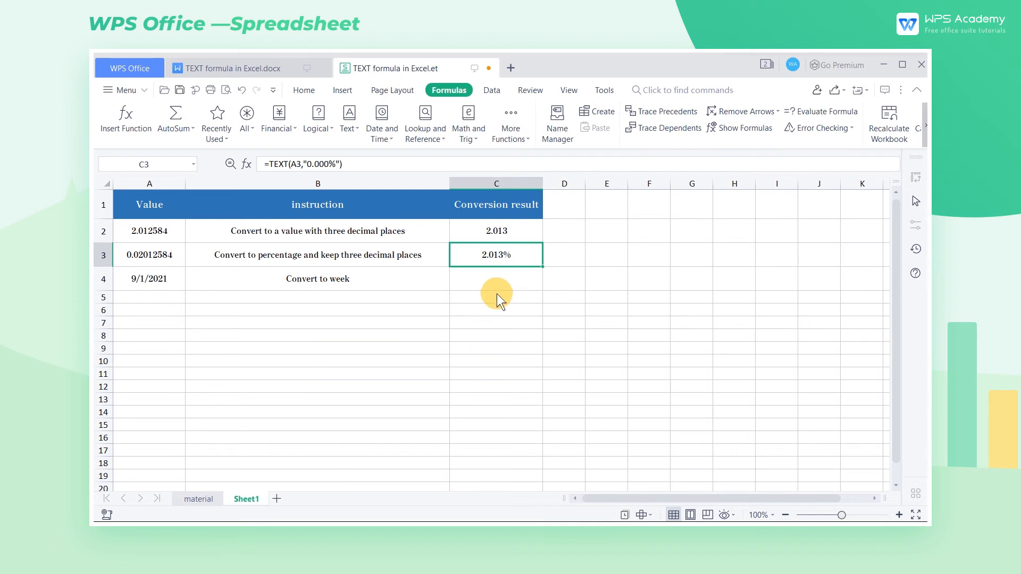
click(149, 278)
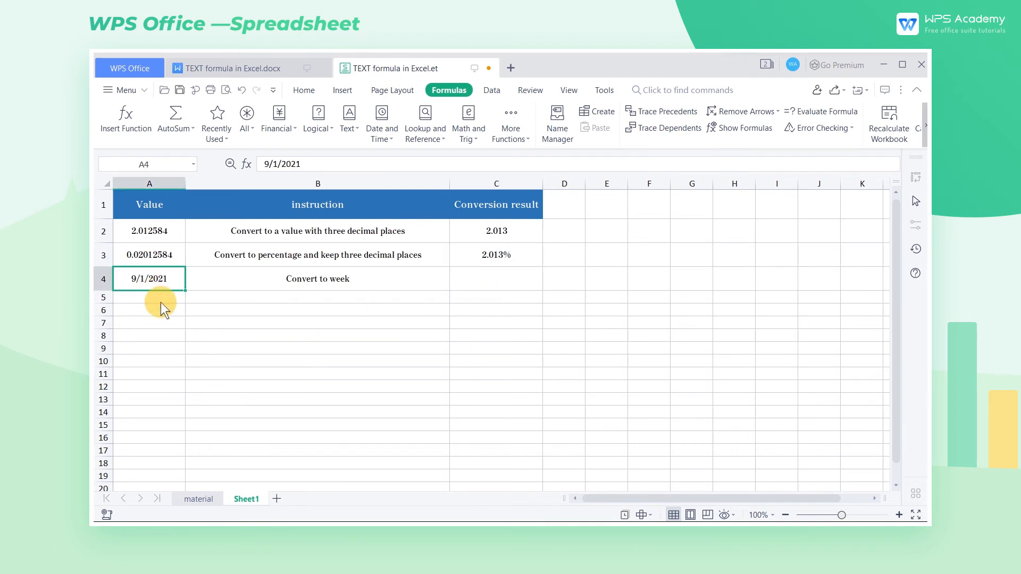
mouse_move(180, 334)
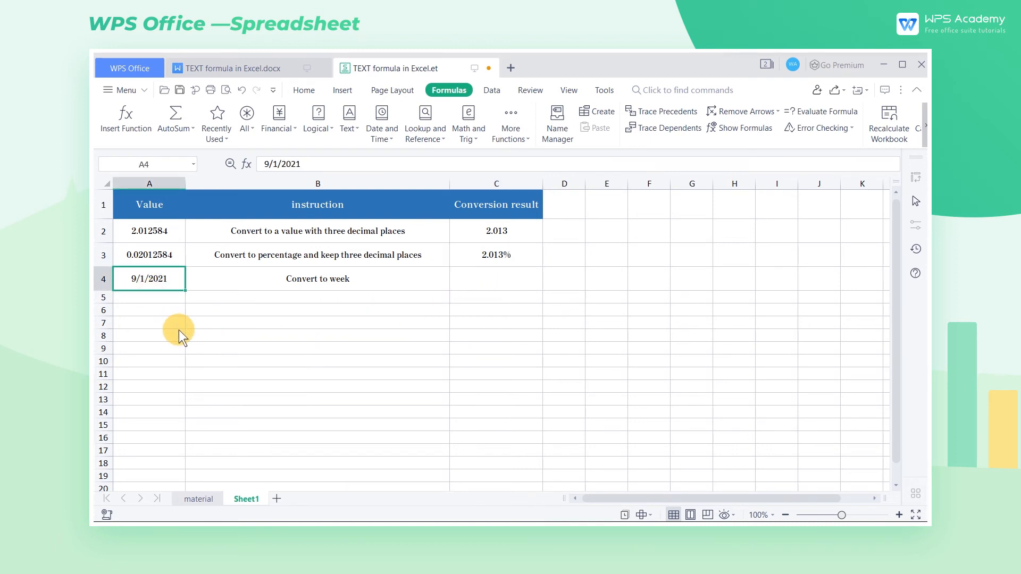
click(496, 278)
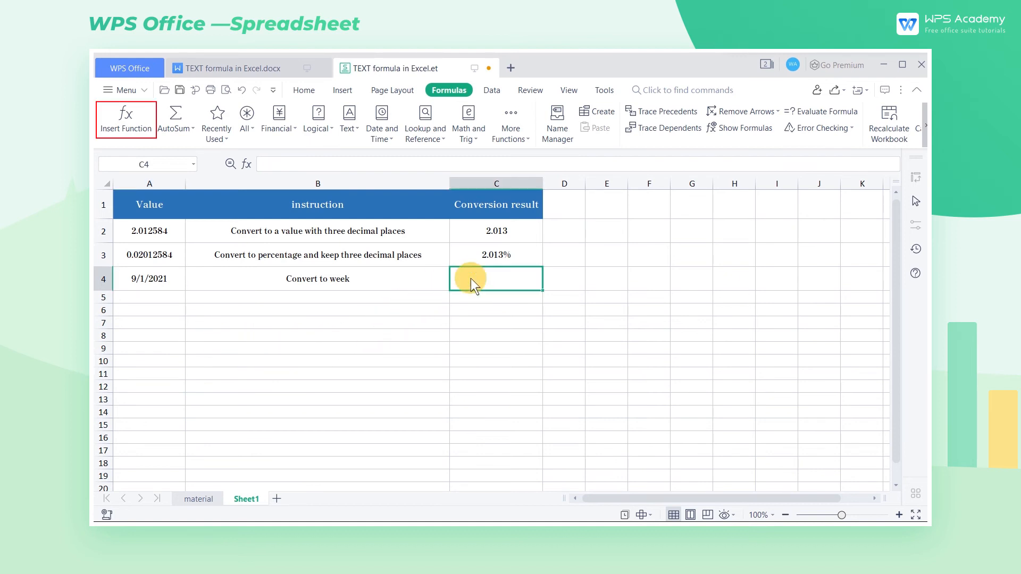
- Enter TEXT(A4,"dddd") in C4 to show Wednesday, then switch to the material sheet
click(126, 114)
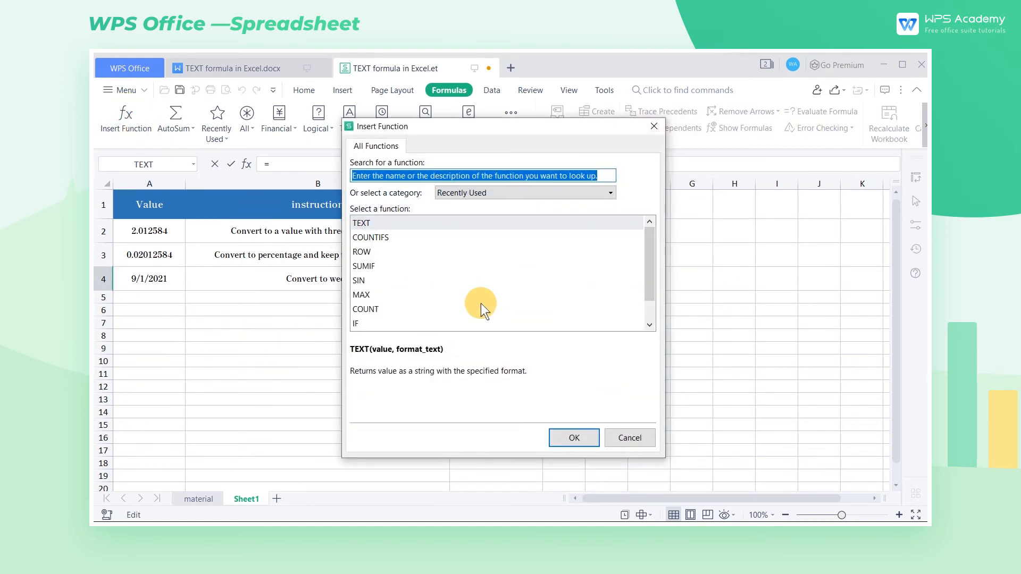
click(572, 437)
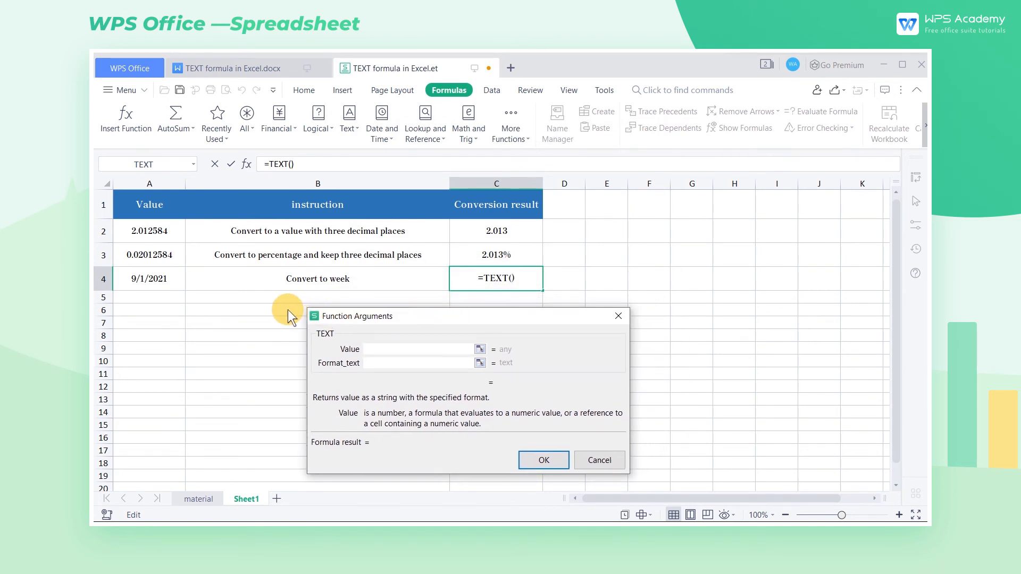
mouse_move(172, 306)
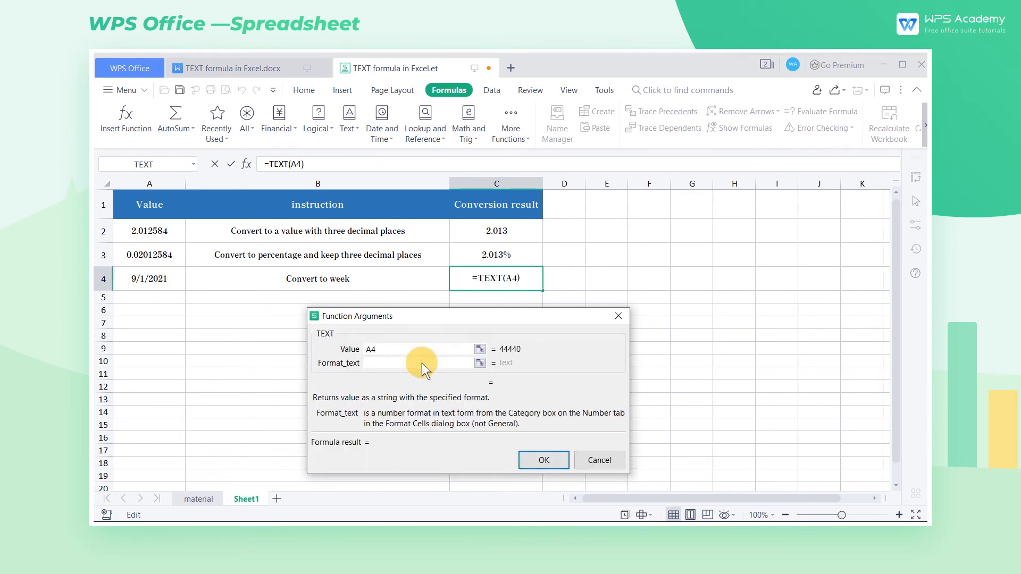
text("dddd")
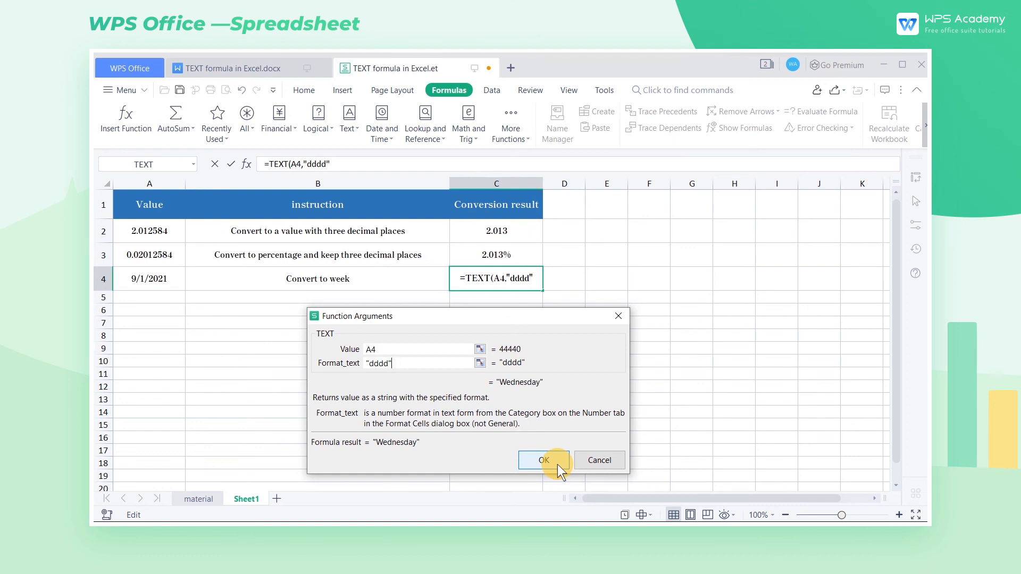
click(544, 460)
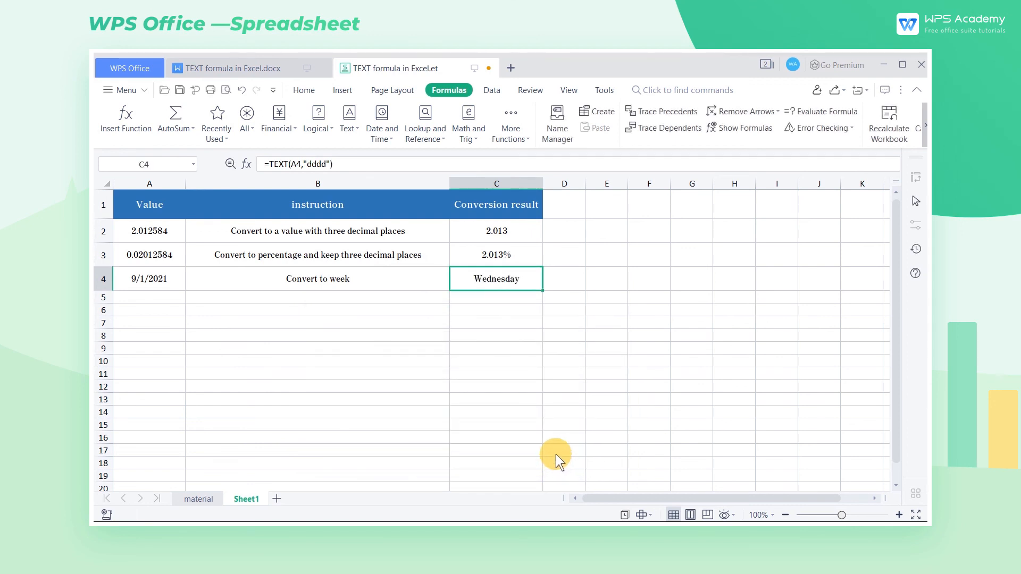
mouse_move(386, 468)
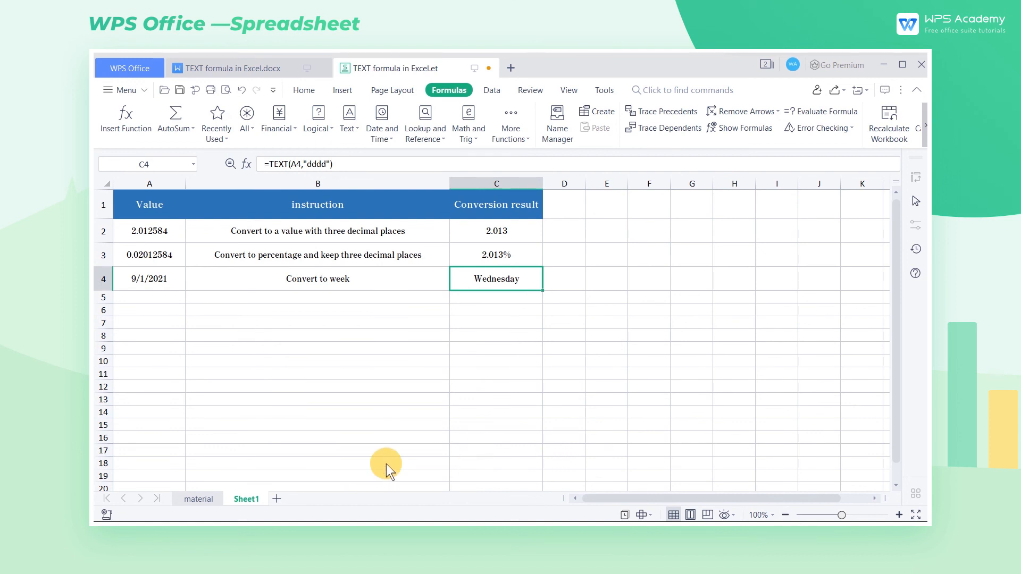
click(198, 498)
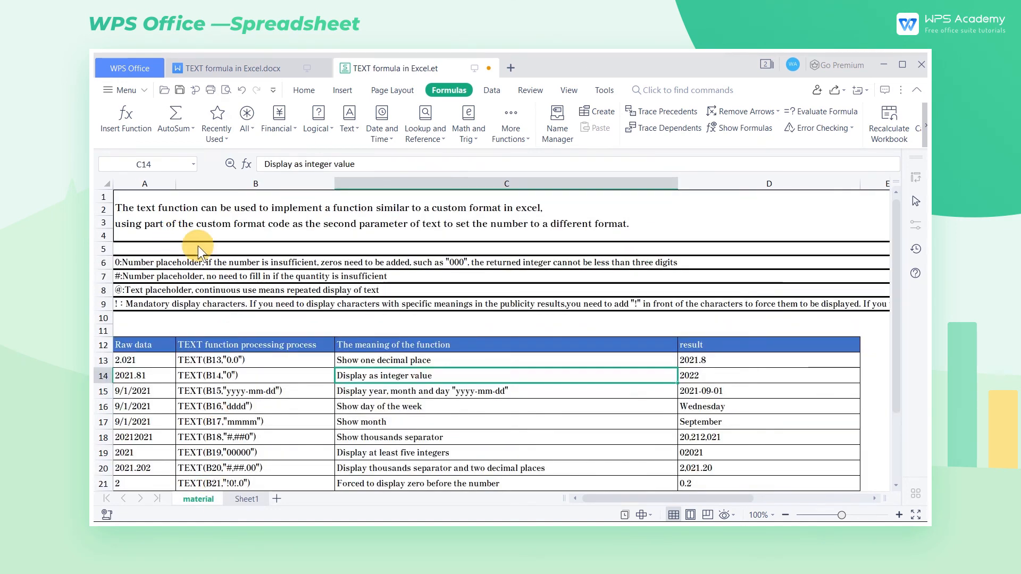
scroll(down, 3)
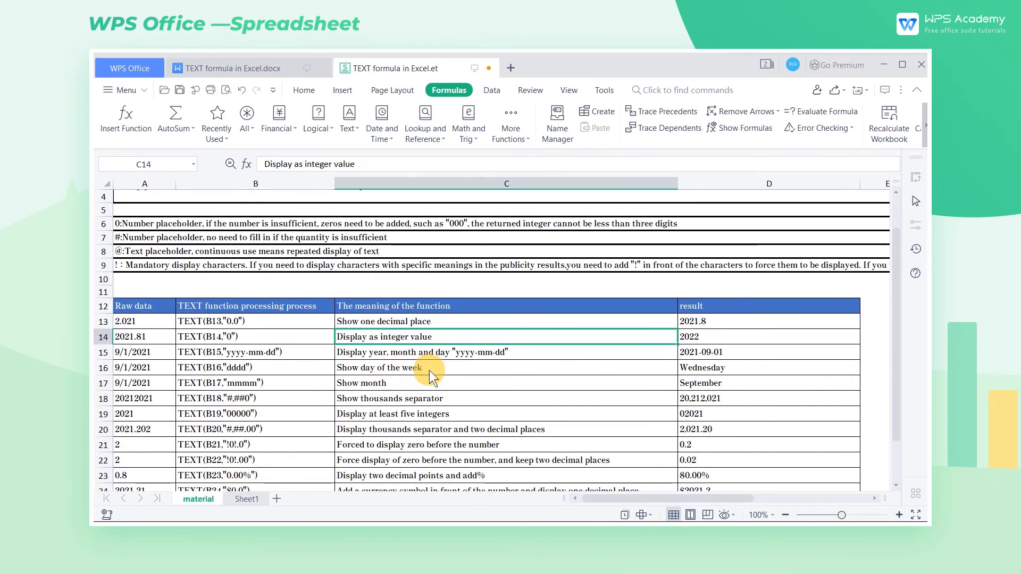
scroll(down, 3)
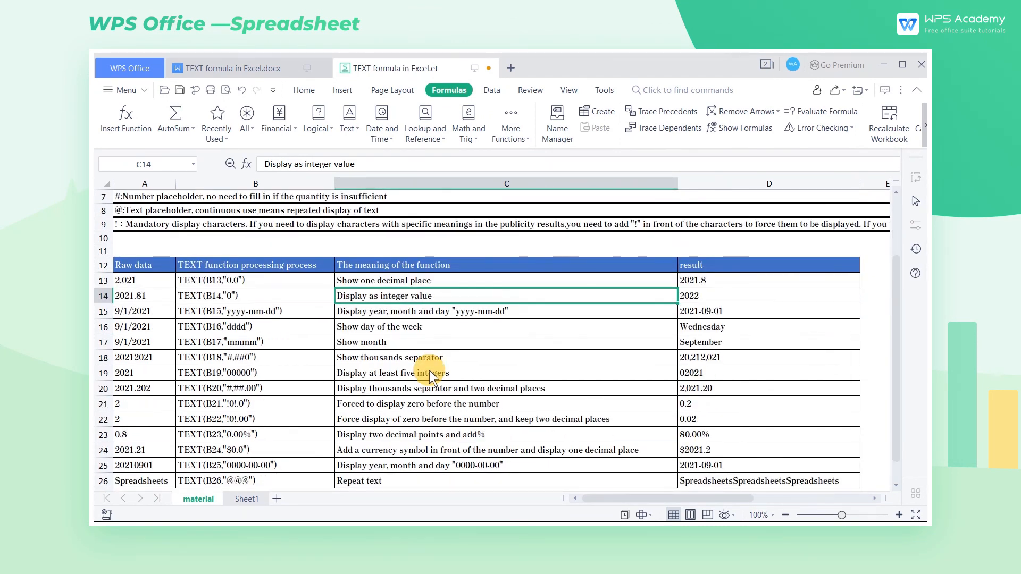